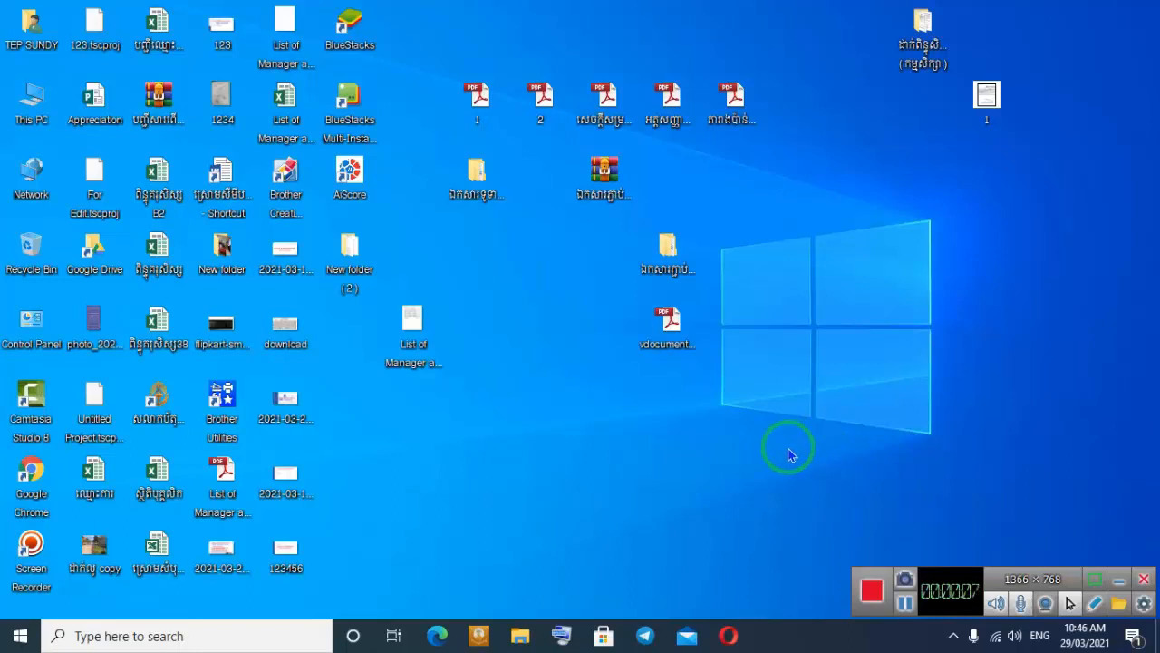
{"action": "mouse_move", "coordinate": [623, 408]}
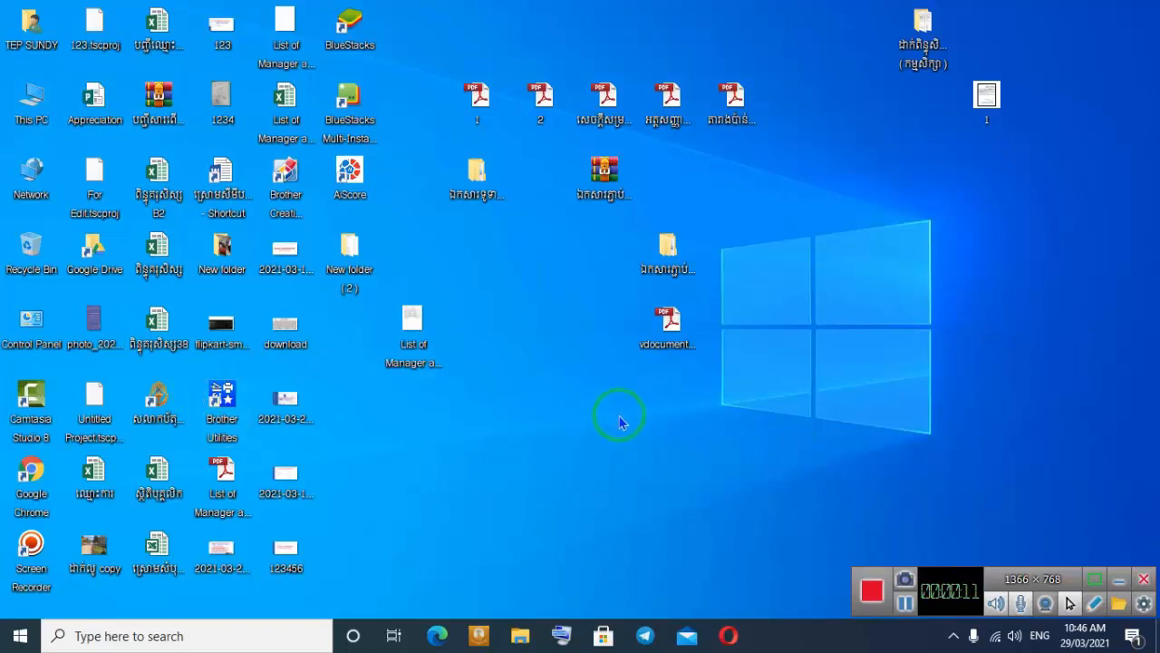
{"action": "mouse_move", "coordinate": [544, 413]}
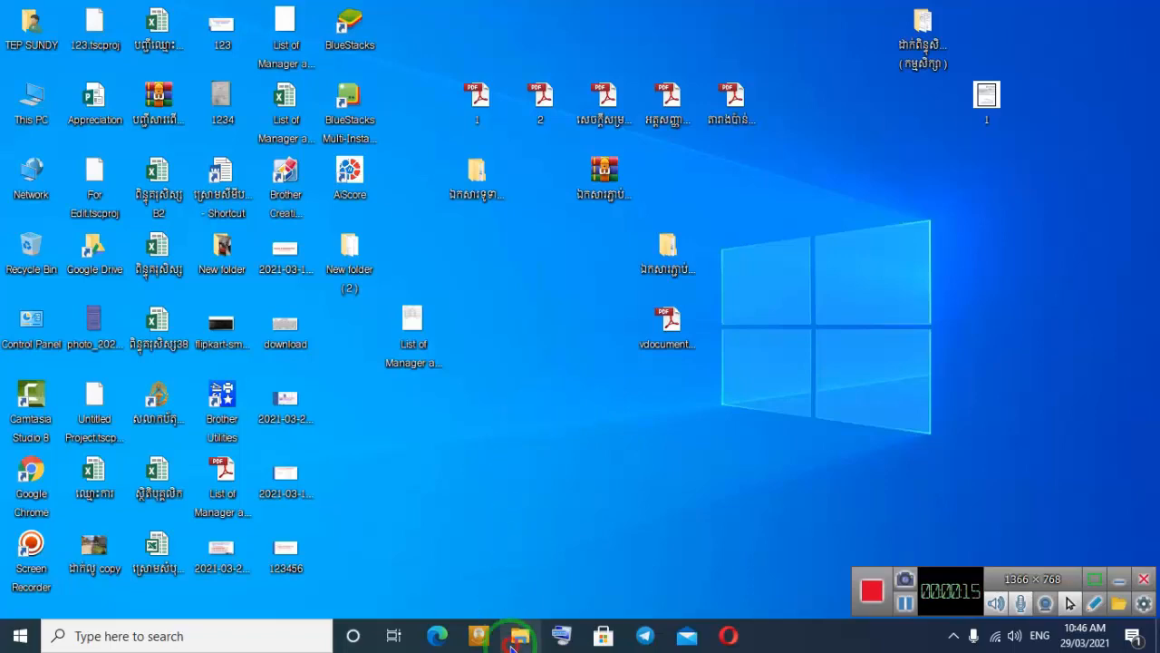
- Bring the Word document forward and scroll to the table's last row
{"action": "left_click", "coordinate": [519, 634]}
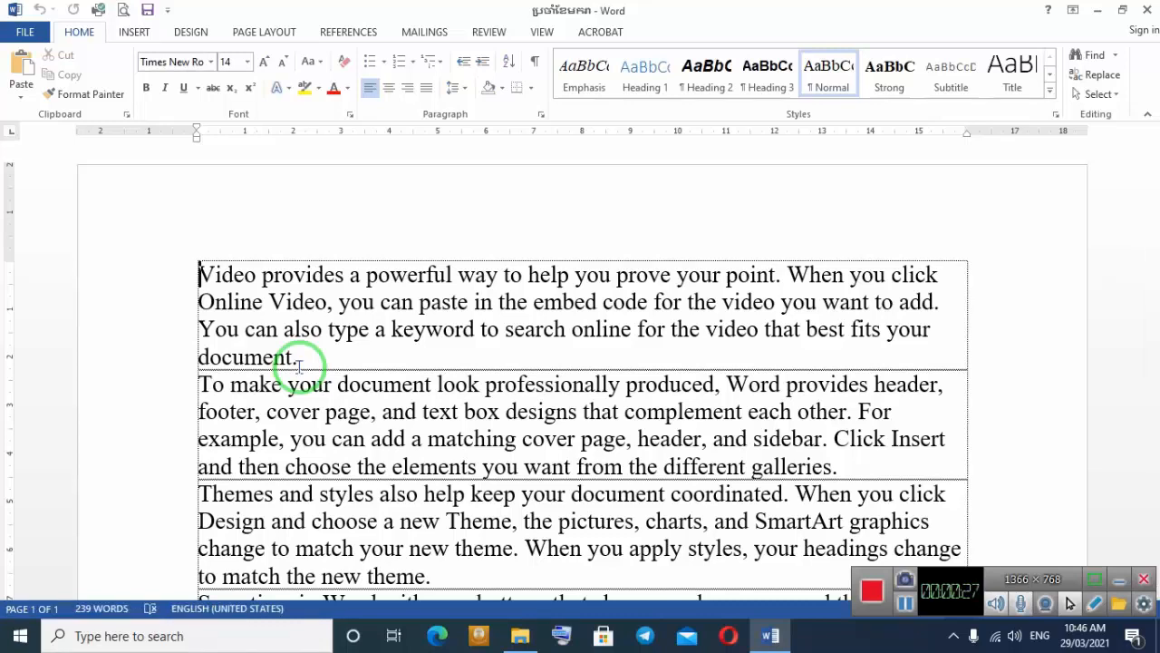
{"action": "scroll", "scroll_direction": "down", "scroll_amount": 3}
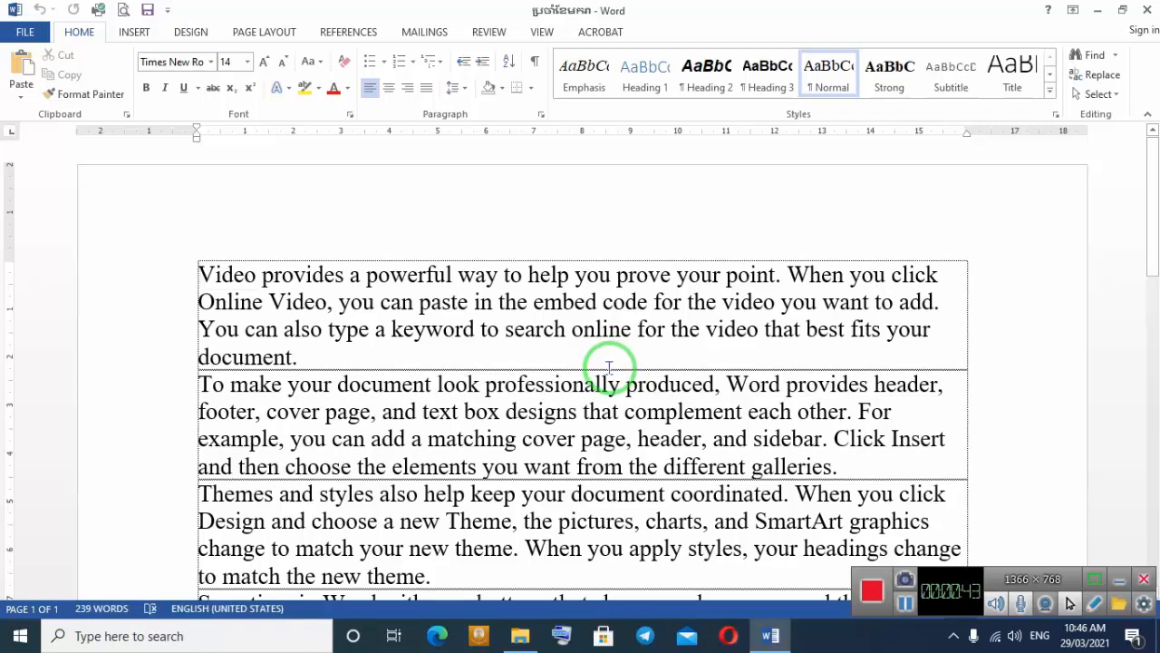
{"action": "mouse_move", "coordinate": [355, 319]}
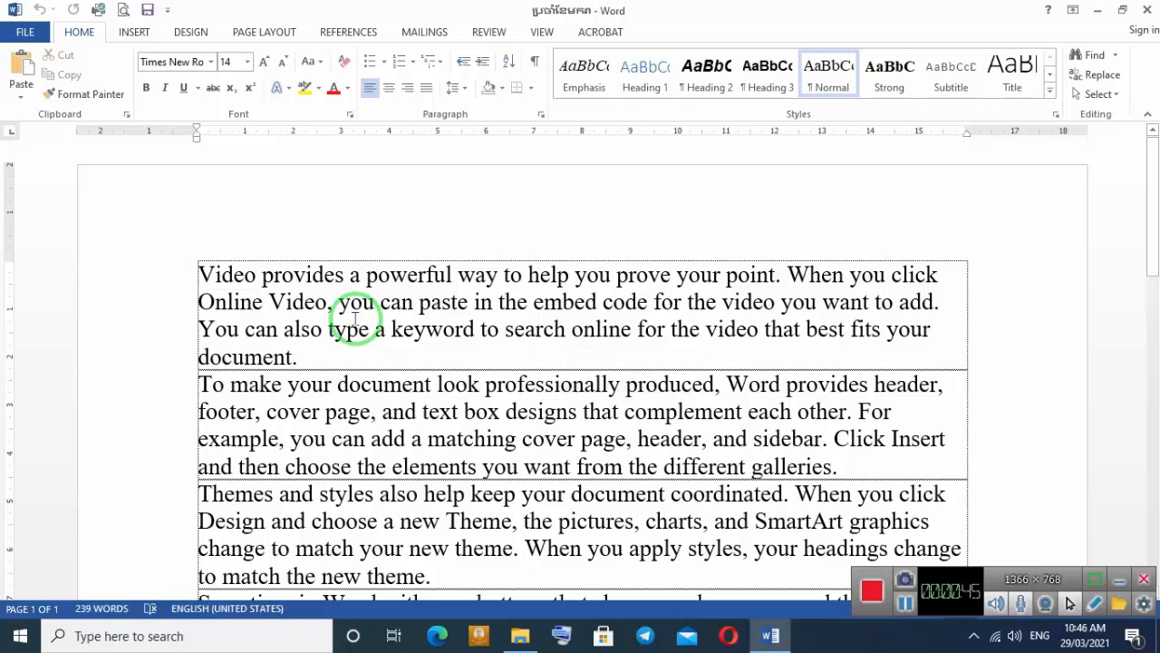
{"action": "mouse_move", "coordinate": [573, 362]}
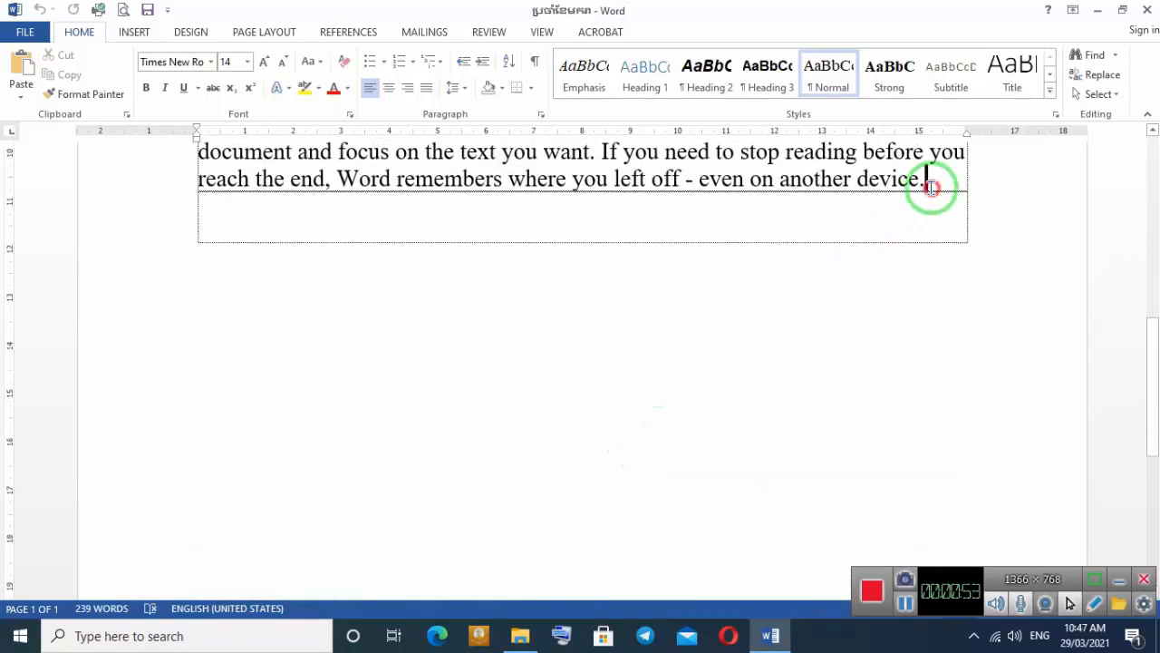
- Add a table row and fill it with generated sample text via =rand()
{"action": "key", "text": "enter"}
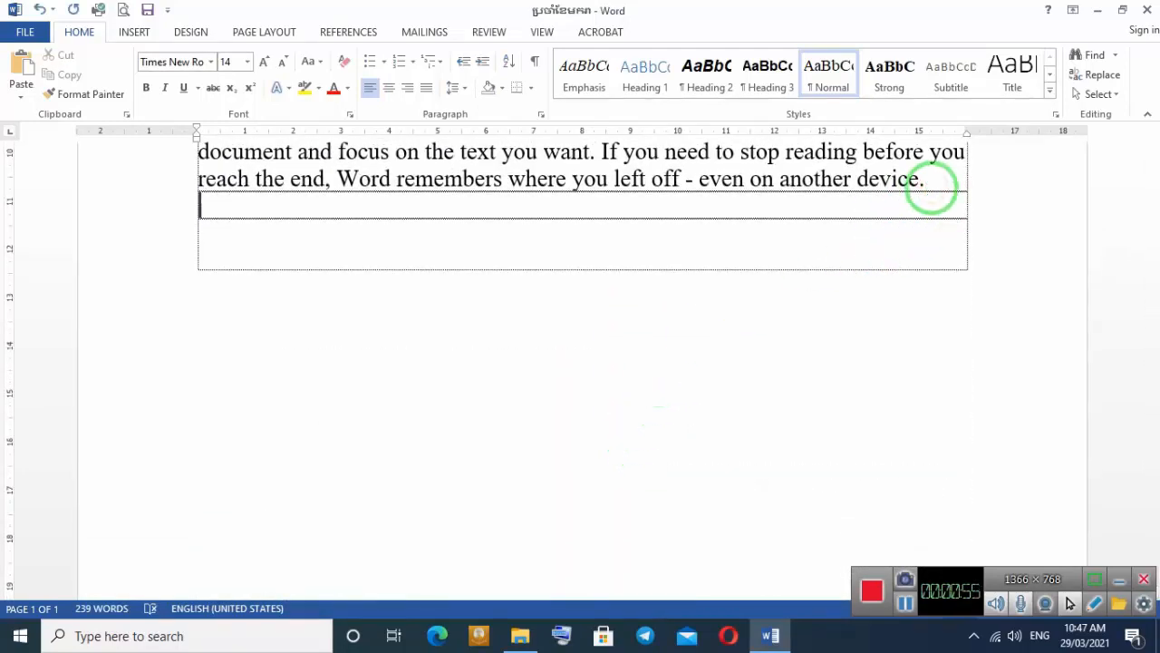
{"action": "type", "text": "=rand("}
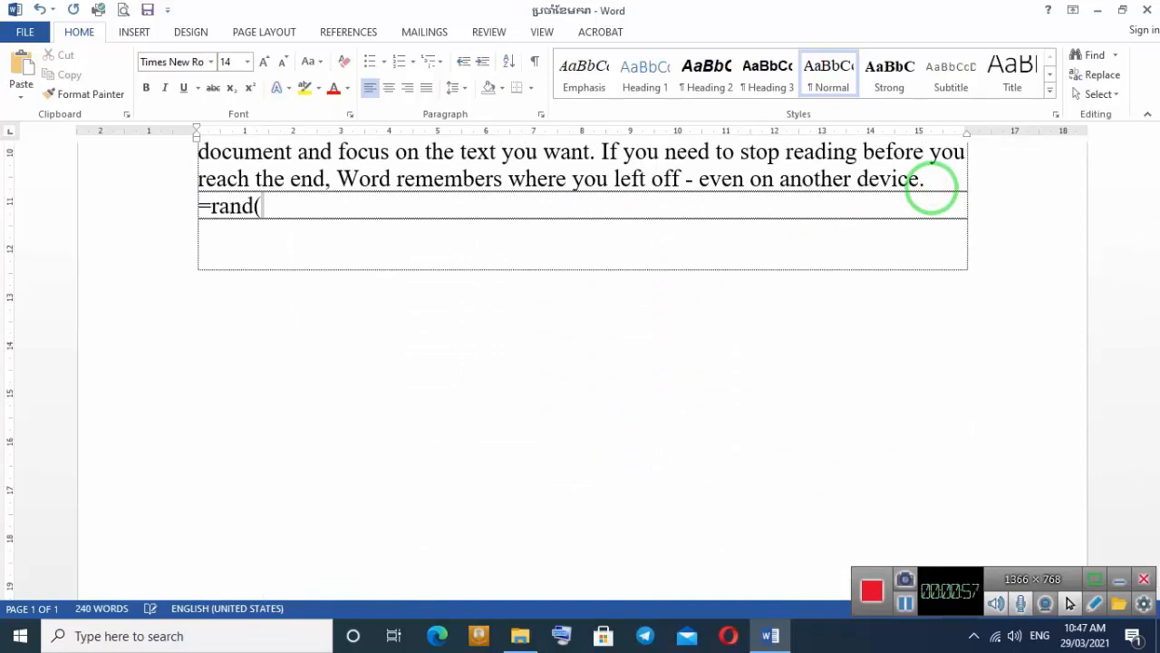
{"action": "type", "text": "("}
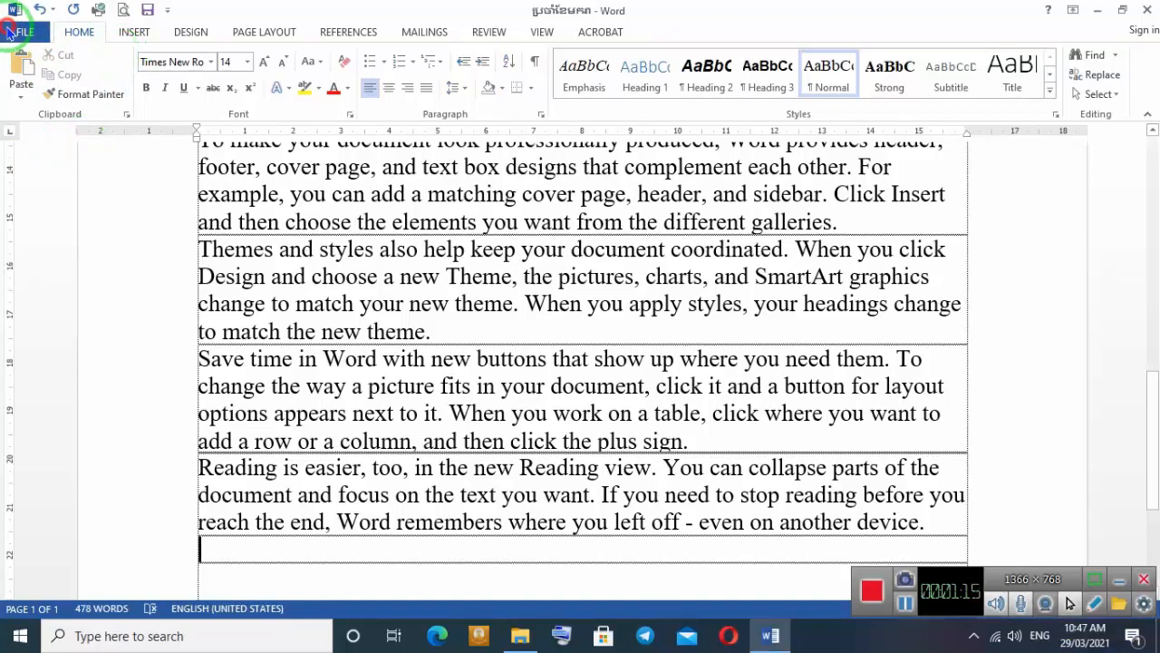
- Go to the File menu to begin closing the document
{"action": "left_click", "coordinate": [22, 33]}
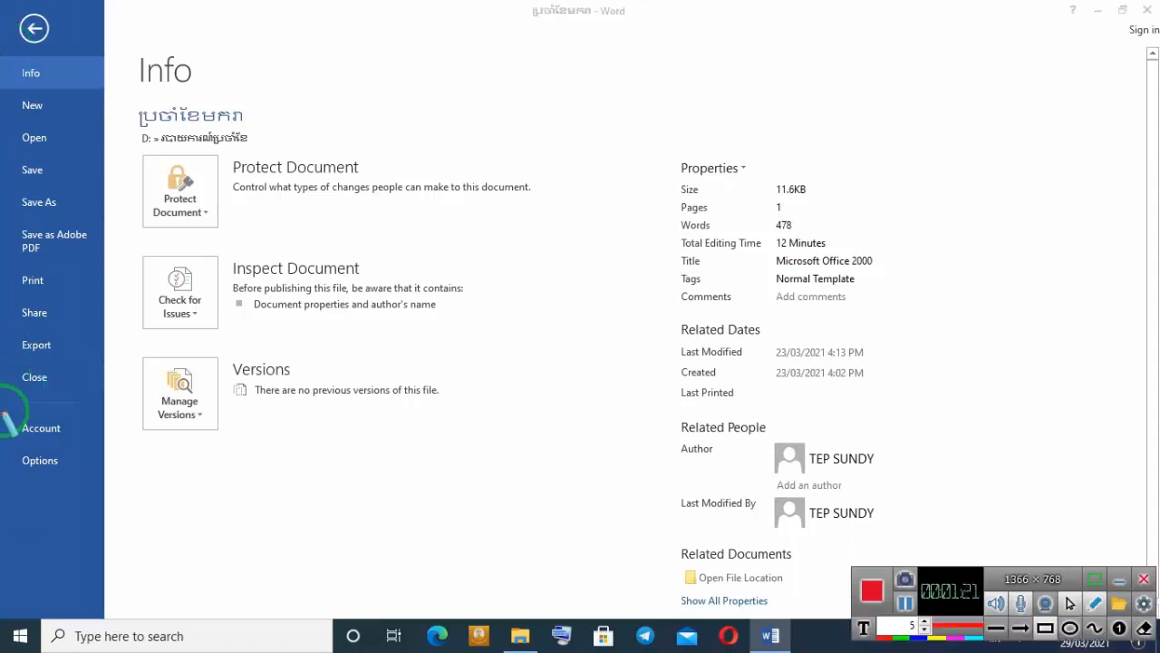
{"action": "mouse_move", "coordinate": [34, 377]}
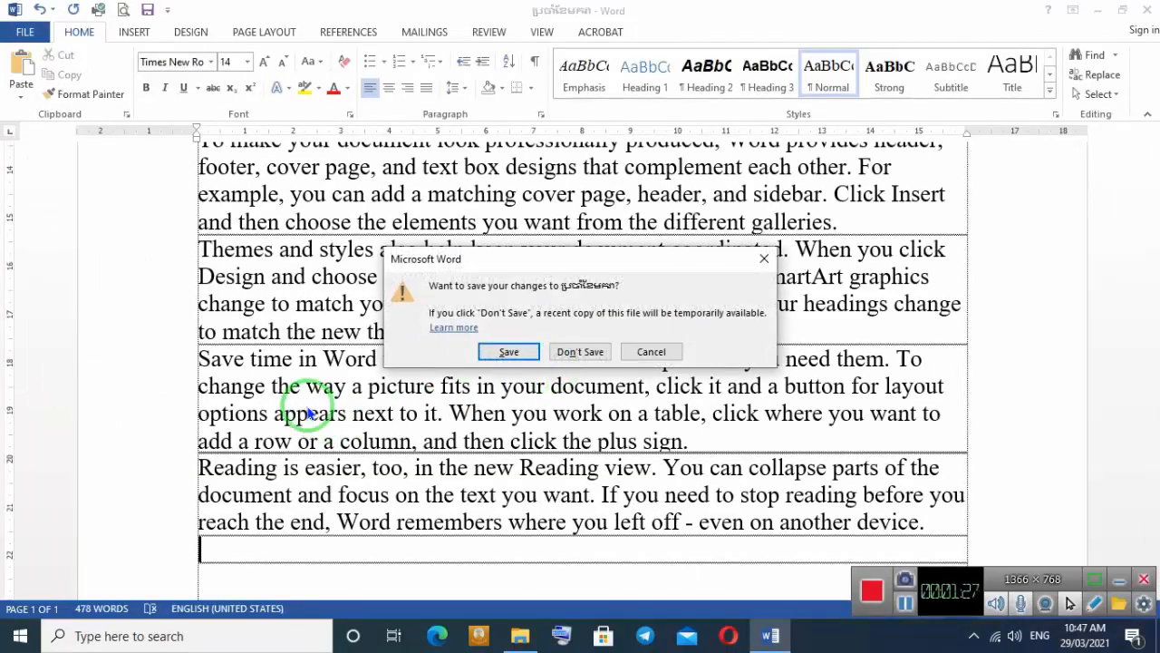
{"action": "mouse_move", "coordinate": [408, 286]}
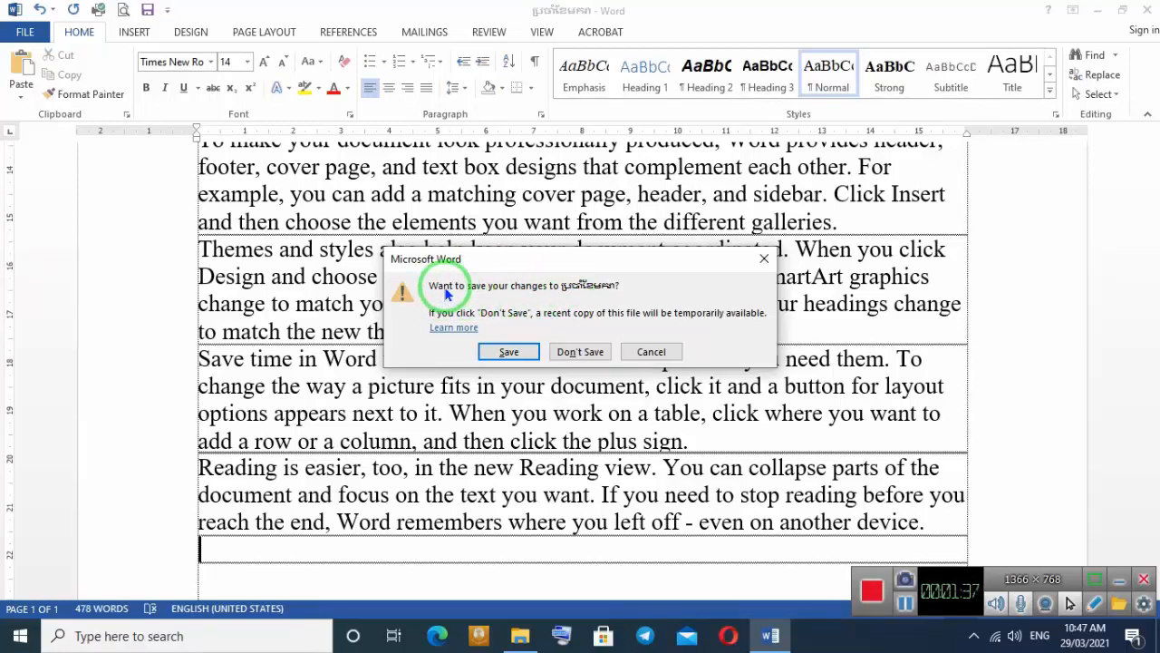
{"action": "mouse_move", "coordinate": [562, 294]}
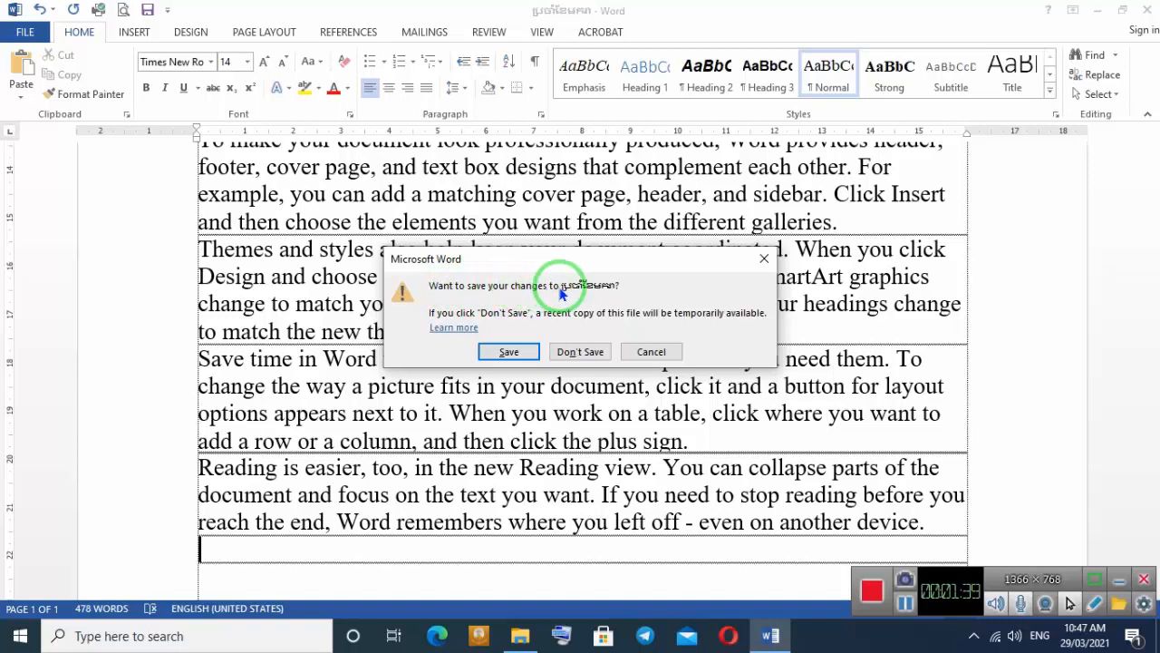
{"action": "mouse_move", "coordinate": [446, 298]}
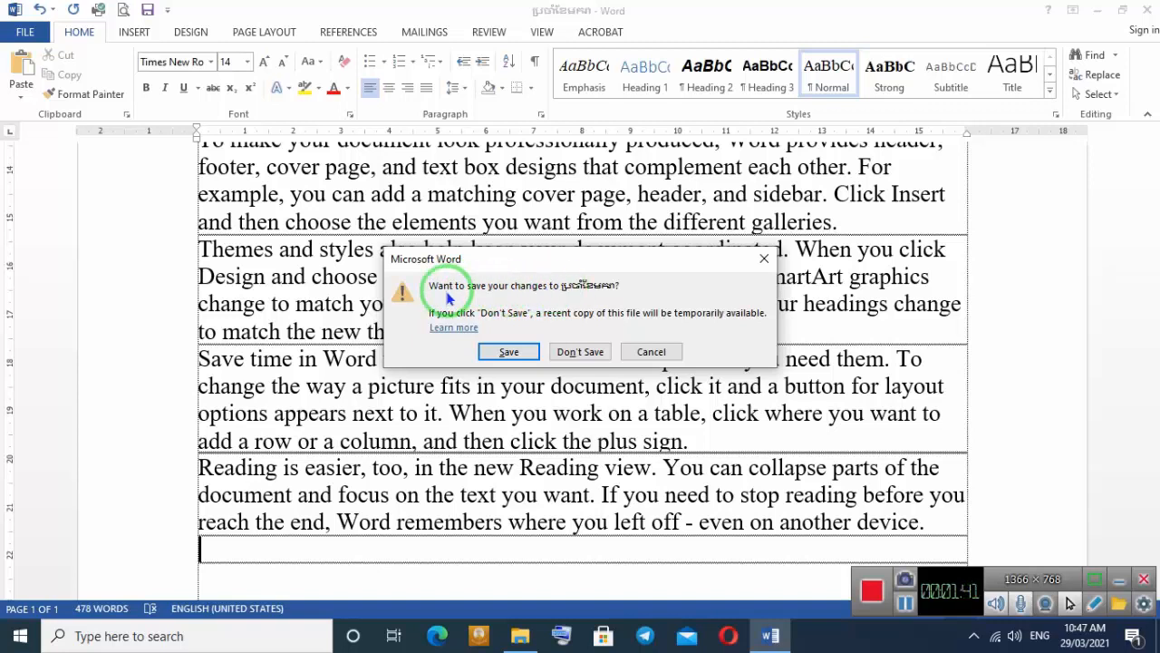
{"action": "mouse_move", "coordinate": [623, 312]}
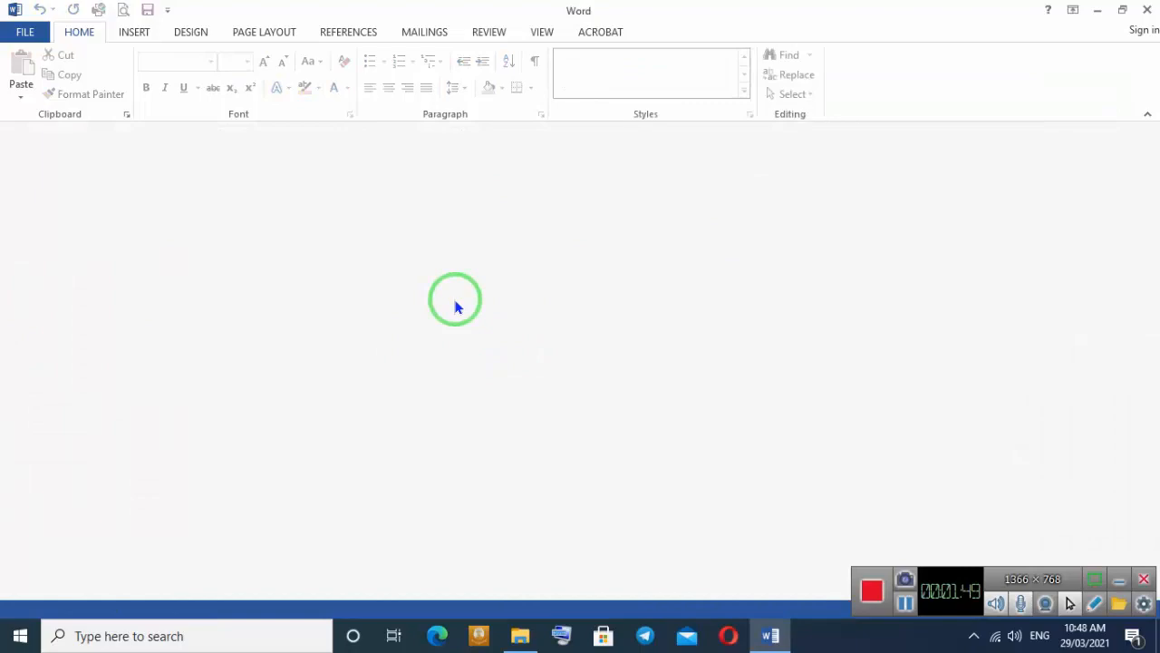
{"action": "mouse_move", "coordinate": [444, 326]}
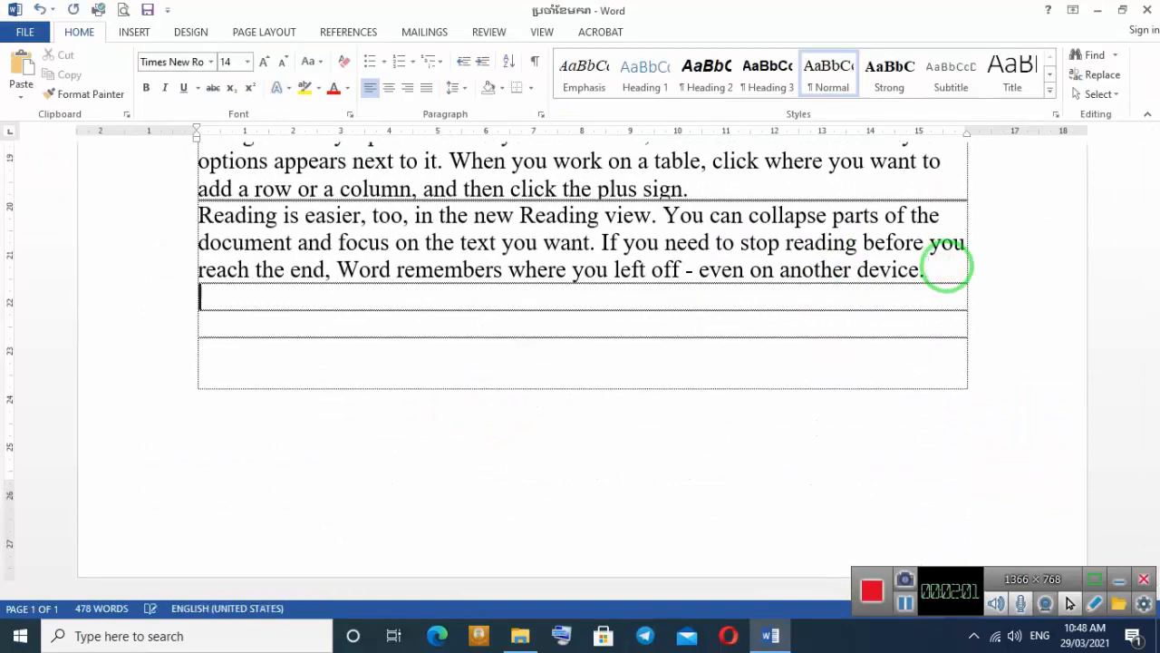
- Fill the last row with another =rand() batch, reaching 717 words over two pages
{"action": "type", "text": "=rand"}
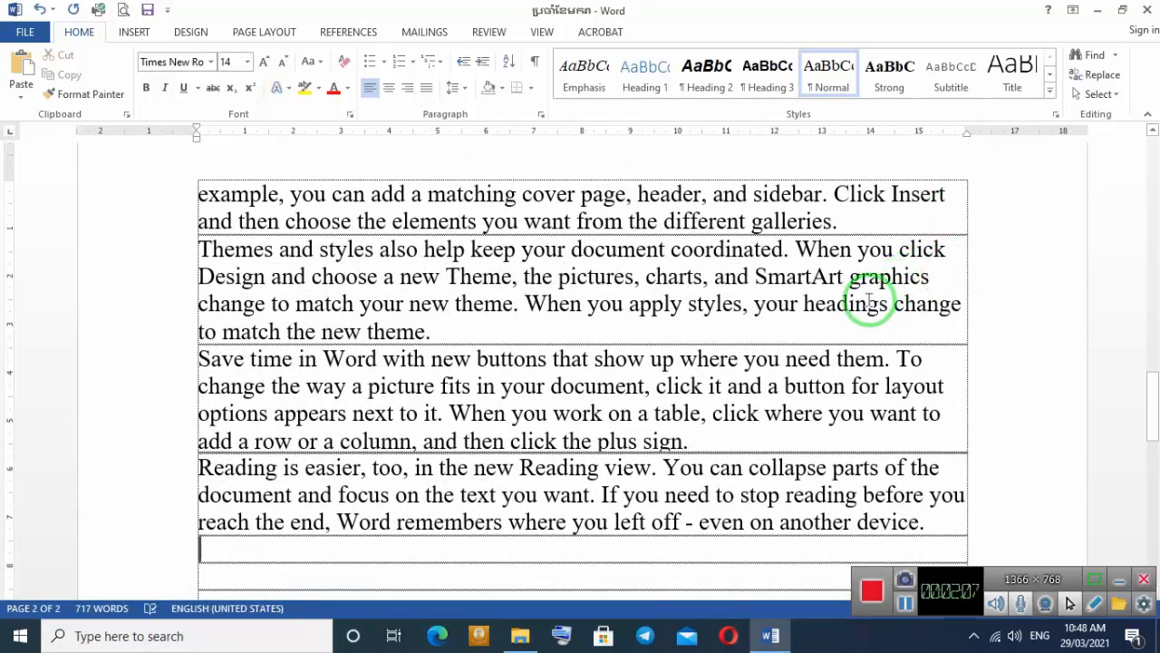
{"action": "mouse_move", "coordinate": [761, 396]}
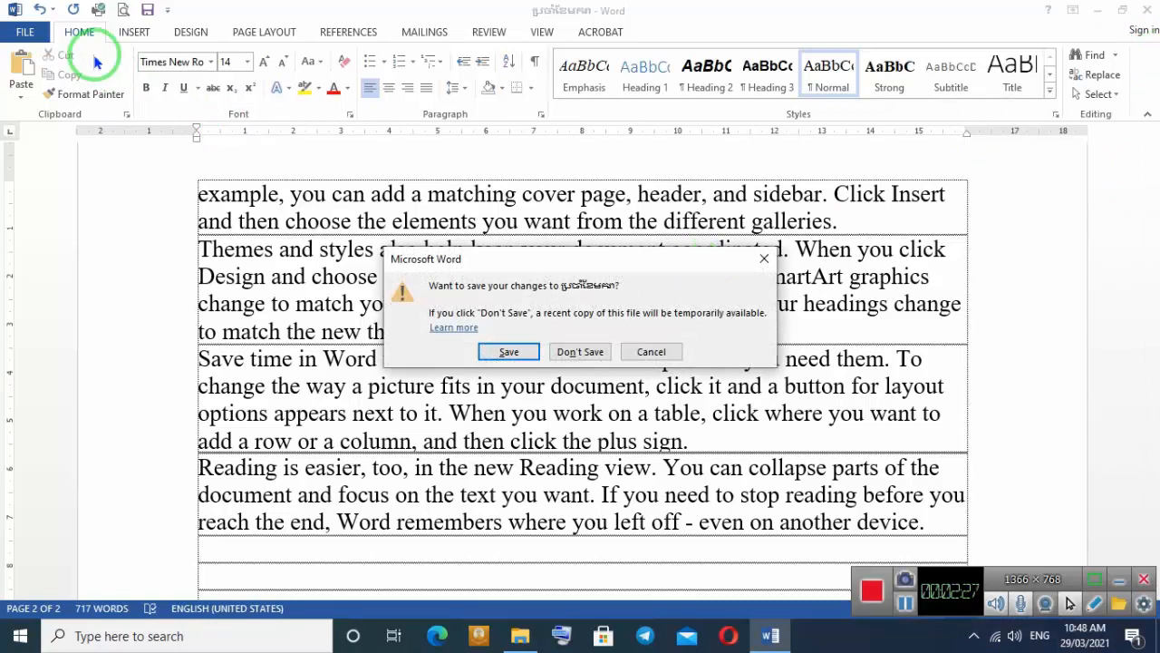
{"action": "mouse_move", "coordinate": [1145, 11]}
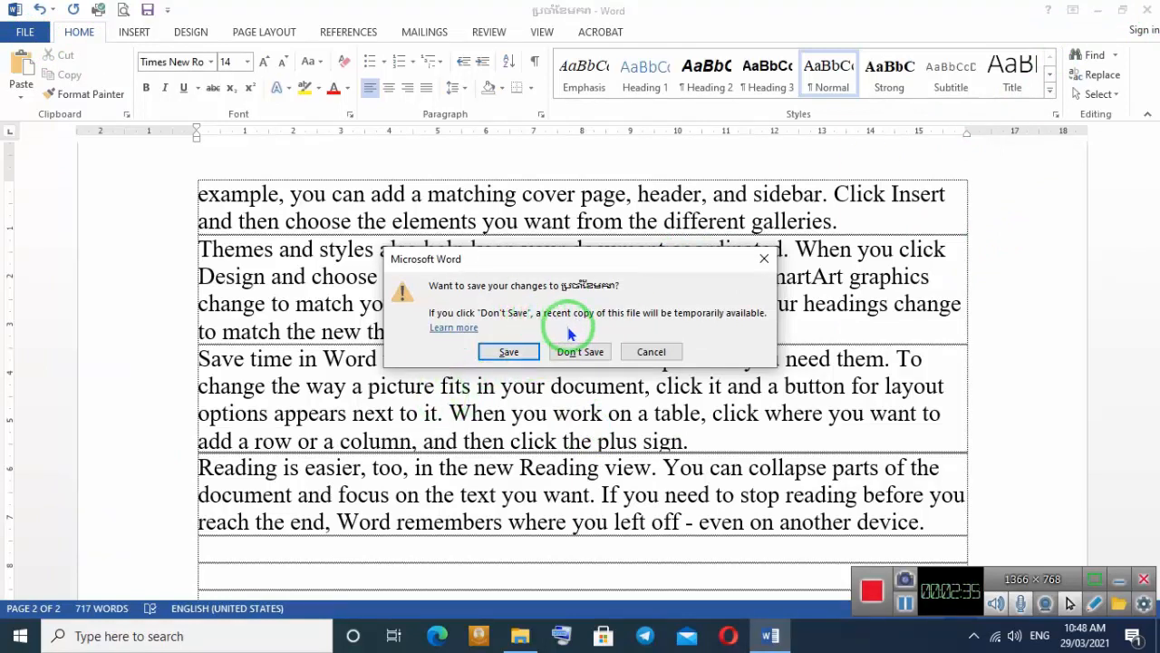
{"action": "mouse_move", "coordinate": [613, 145]}
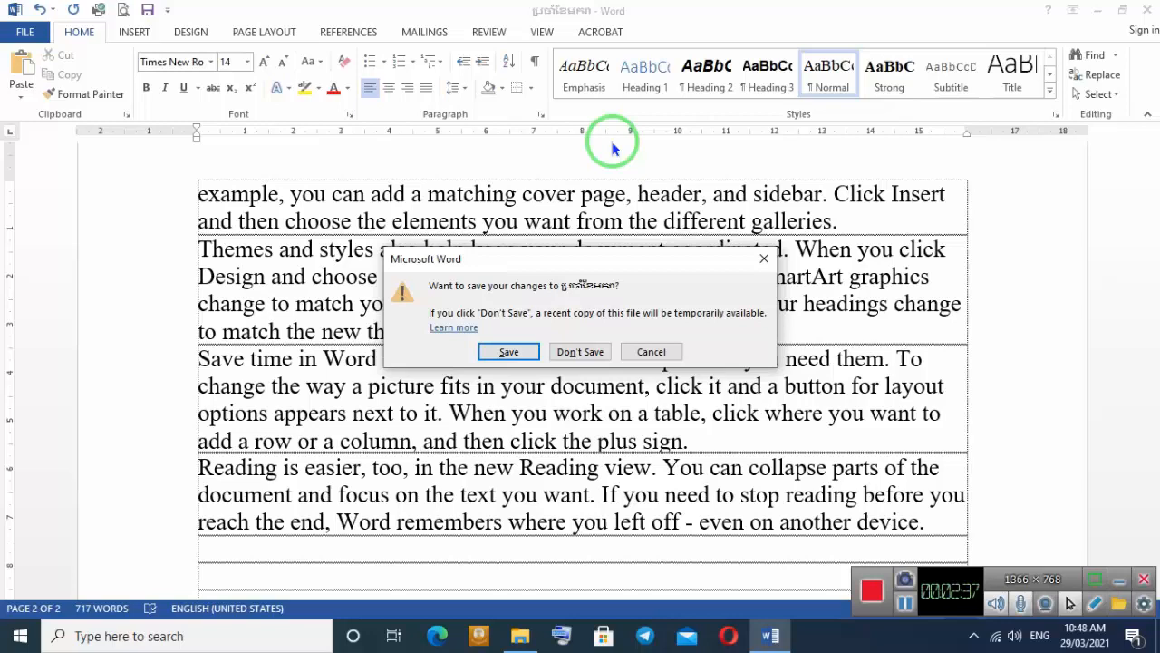
- Choose Don't Save, reverting the document to 478 words on one page
{"action": "left_click", "coordinate": [580, 351]}
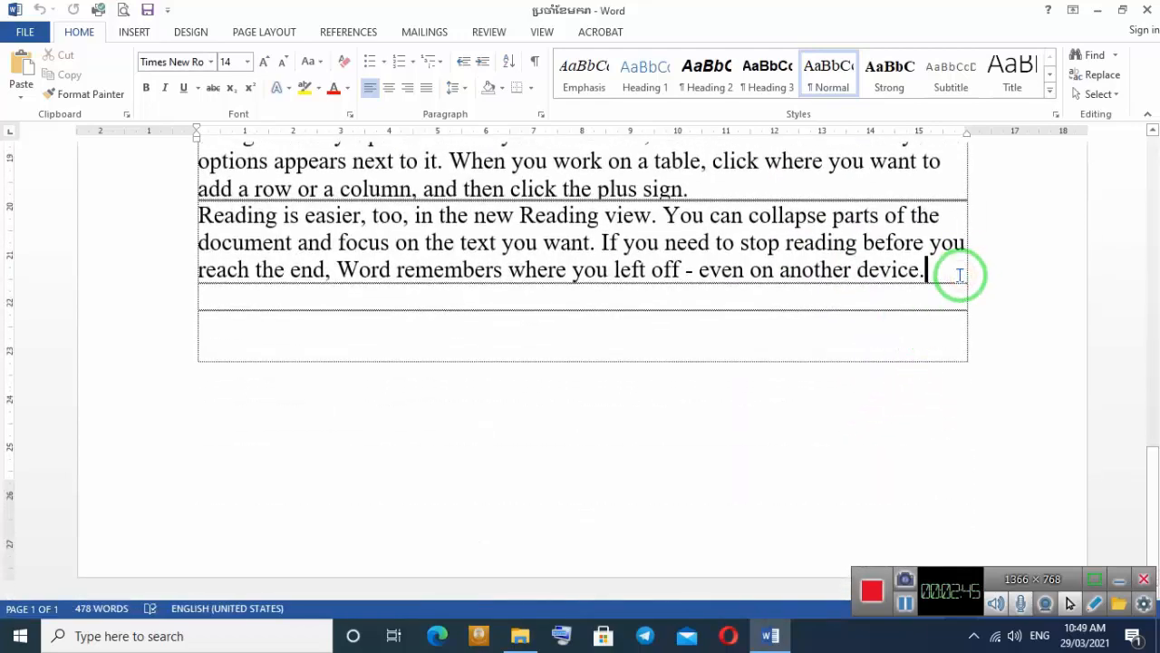
- Add a new =rand() row restoring 717 words, then close the Word window
{"action": "key", "text": "enter"}
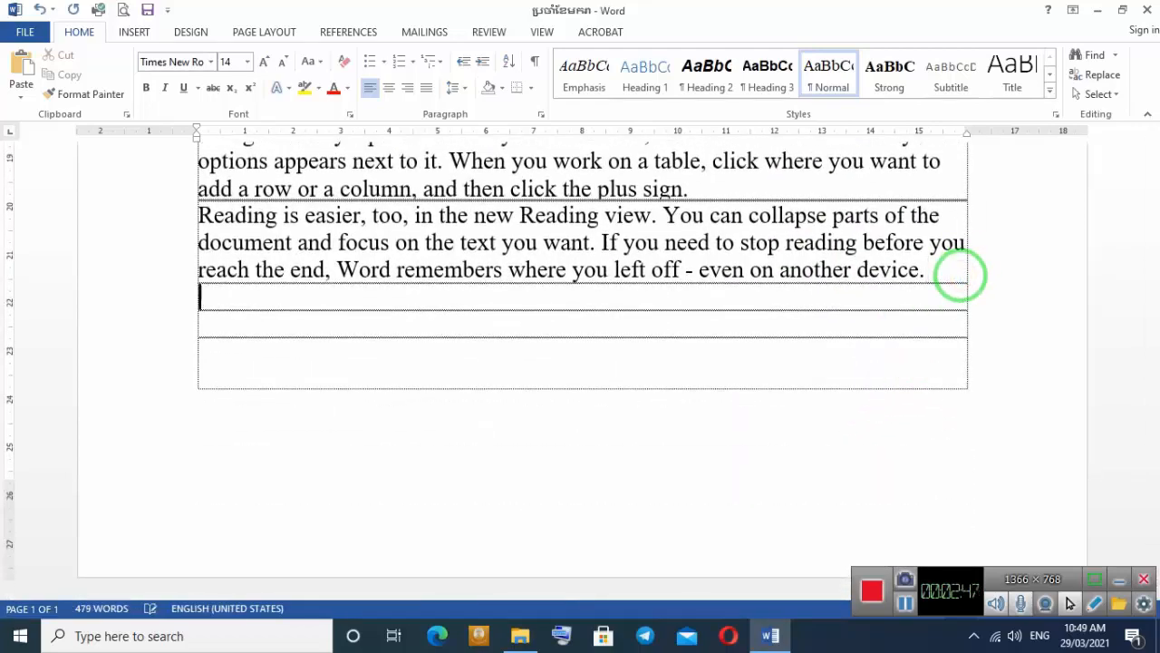
{"action": "type", "text": "=rand()"}
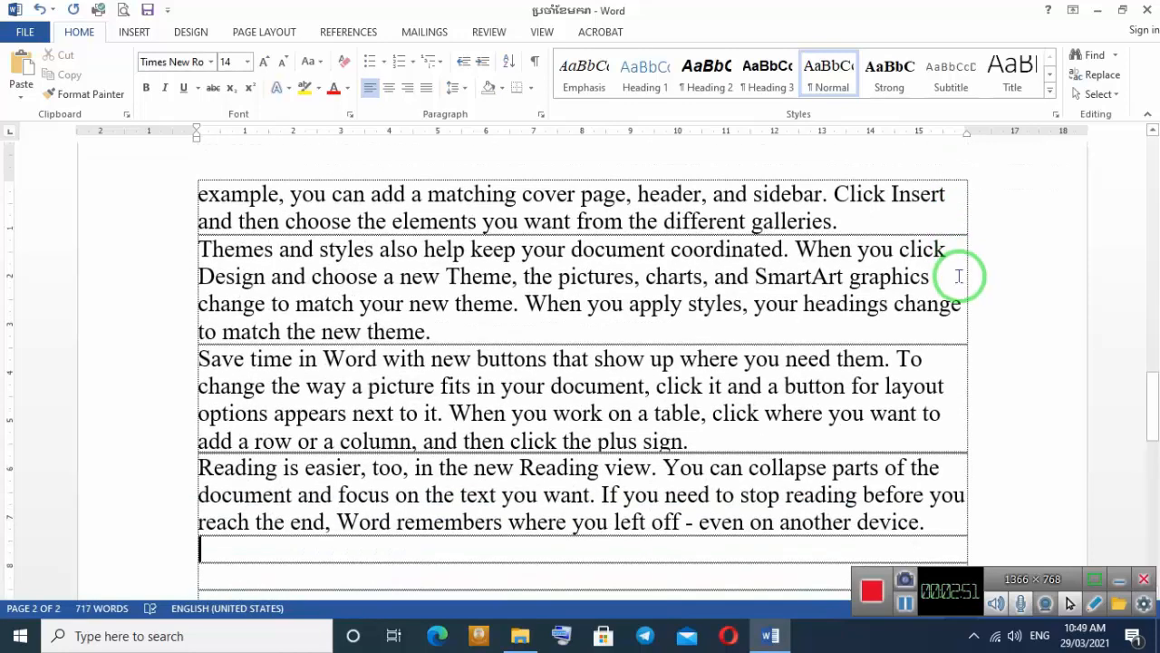
{"action": "mouse_move", "coordinate": [950, 286]}
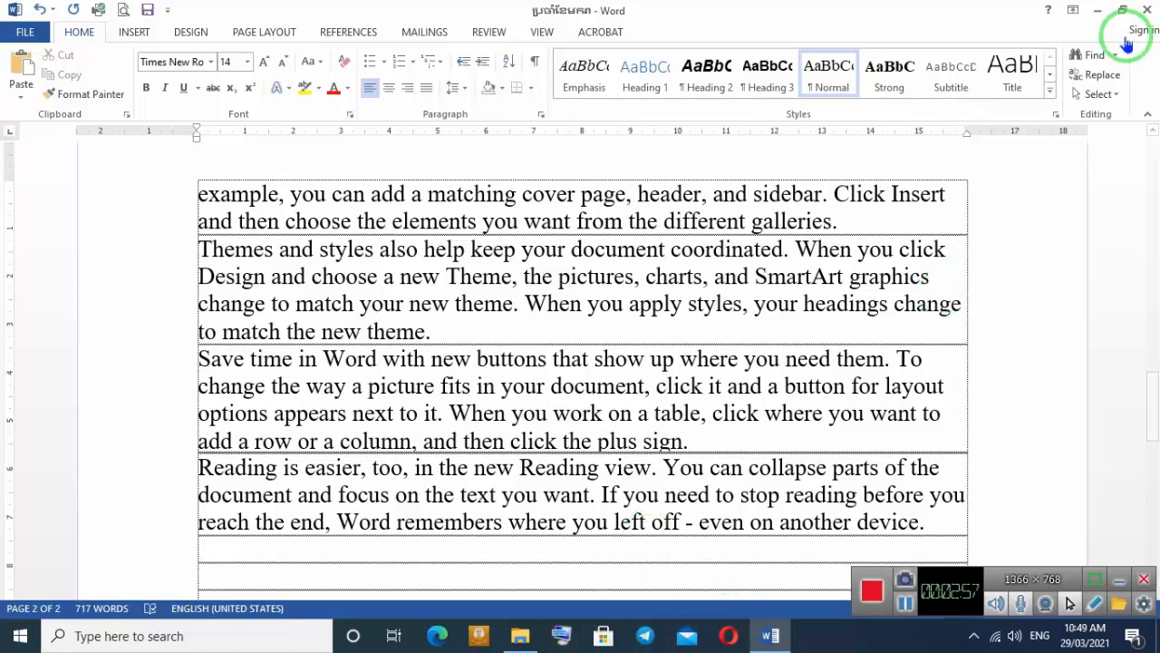
{"action": "left_click", "coordinate": [518, 635]}
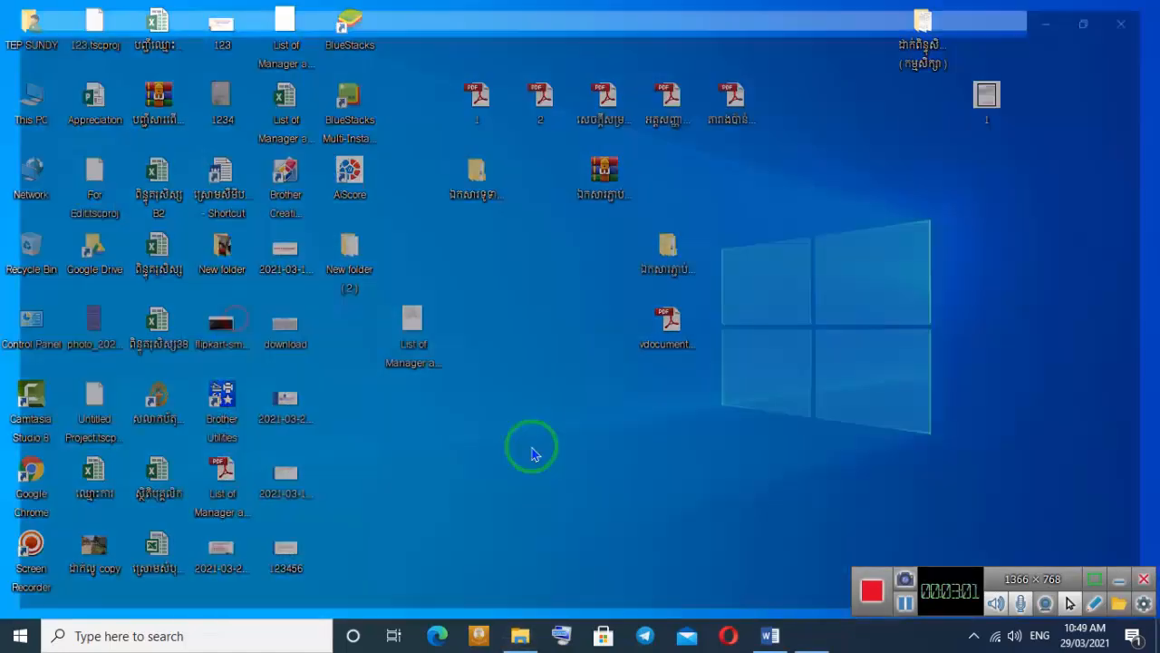
- View the keyboard picture in Photos, then return to the Word document
{"action": "double_click", "coordinate": [221, 323]}
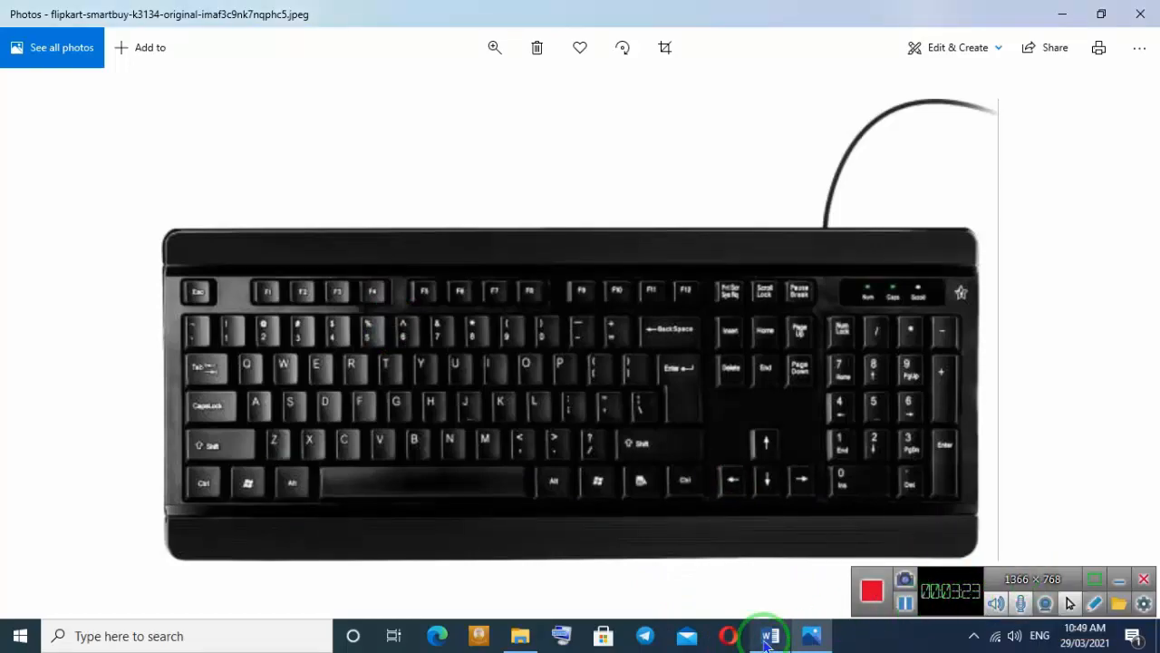
{"action": "left_click", "coordinate": [768, 635]}
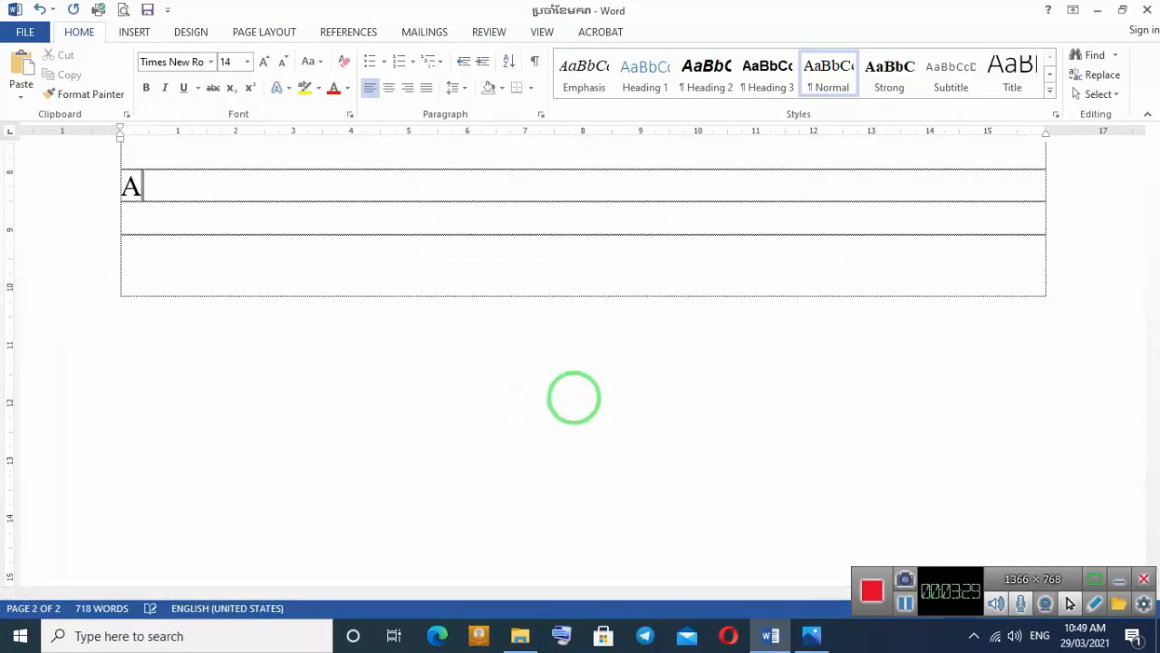
- Enter 'Alt+F4' in the table row and select that text
{"action": "type", "text": "lt"}
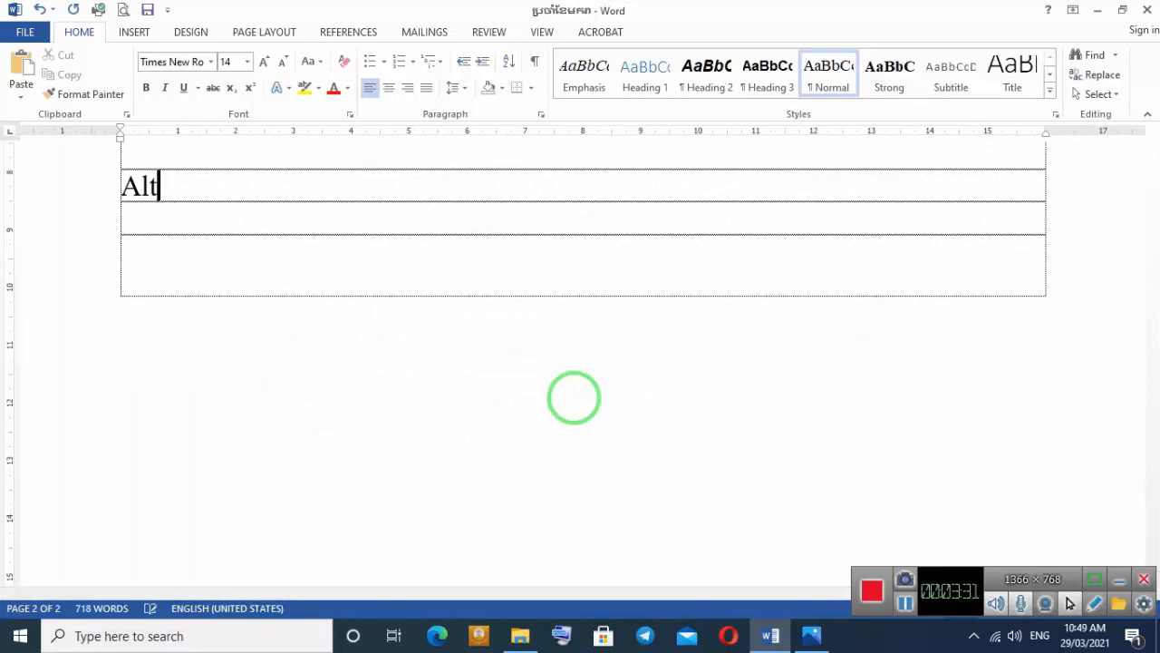
{"action": "type", "text": "+F4"}
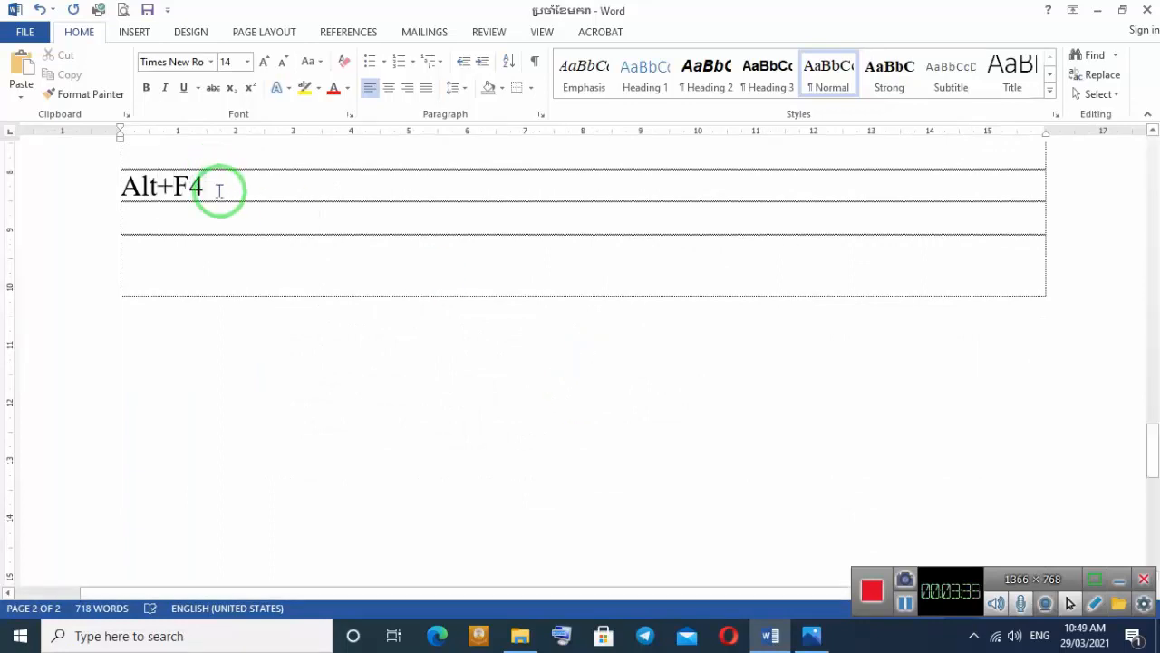
{"action": "double_click", "coordinate": [161, 185]}
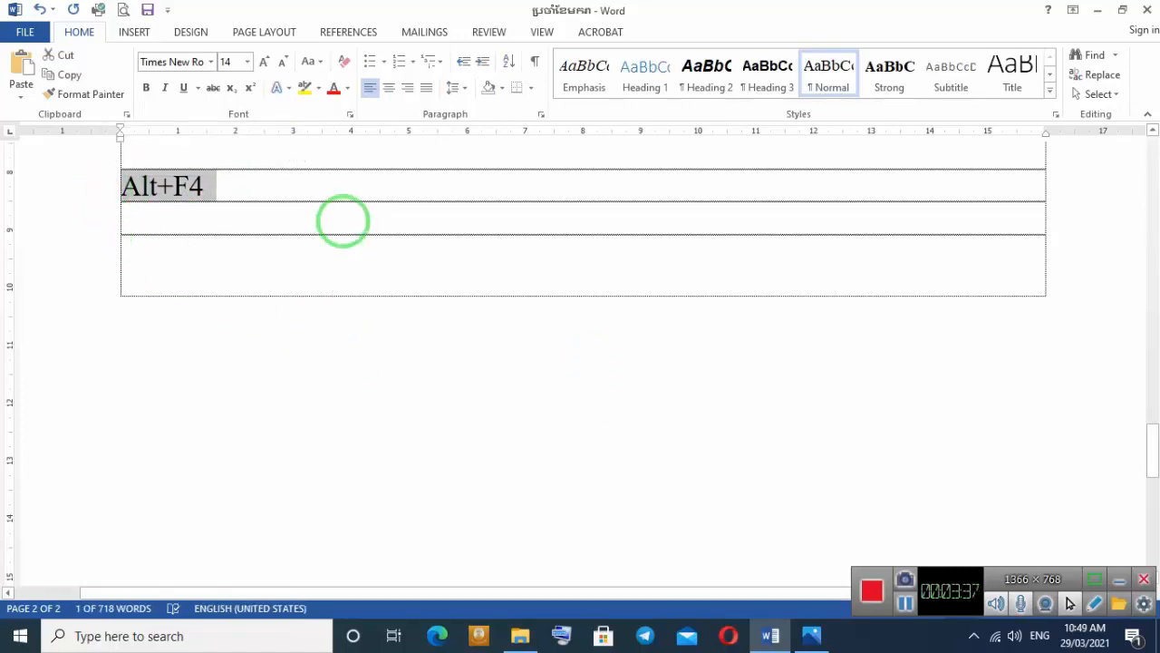